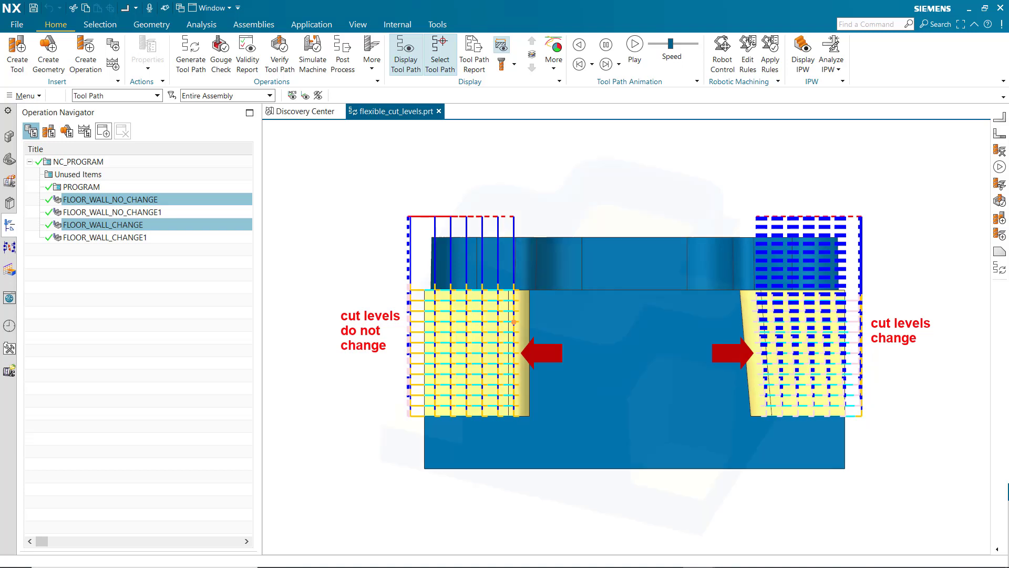
# - Post-process with MILL_3_AXIS and Review Tool set to On, then run it
pyautogui.click(343, 52)
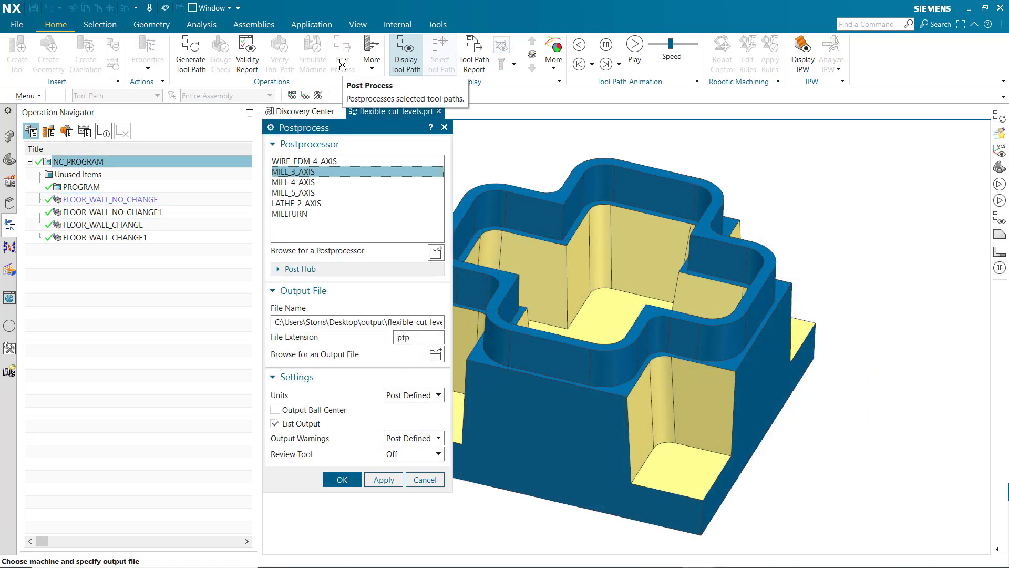
pyautogui.click(413, 455)
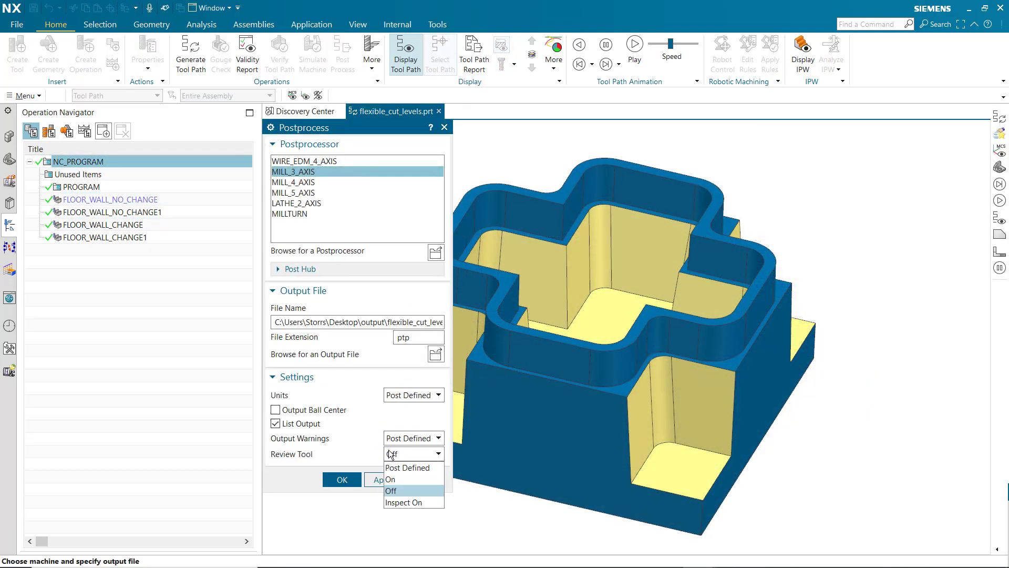
pyautogui.click(391, 479)
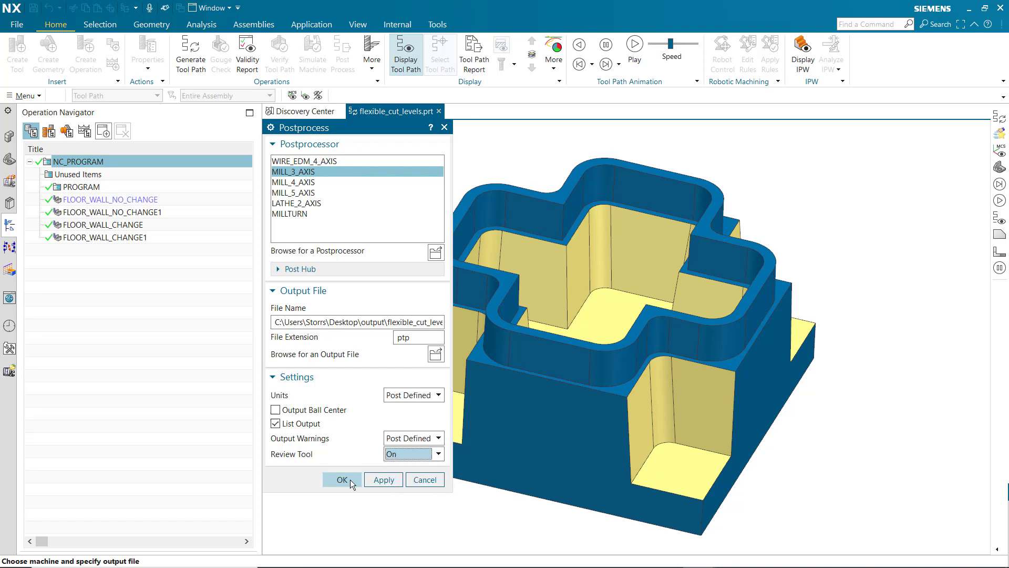
pyautogui.click(340, 479)
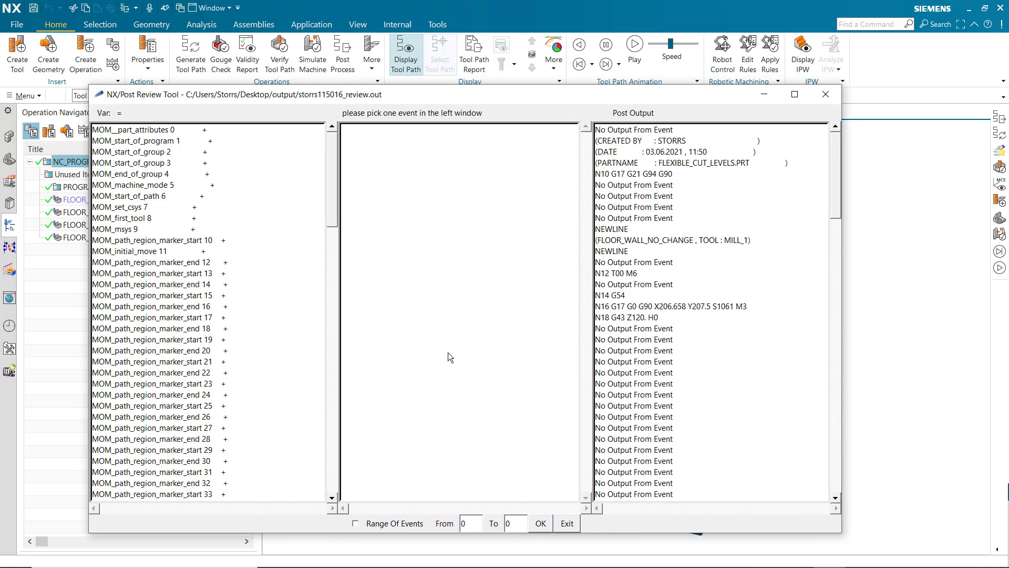
# - Select event MOM_machine_mode 5 and scroll its variables to mom_cut_region_equality = TRUE
pyautogui.click(134, 185)
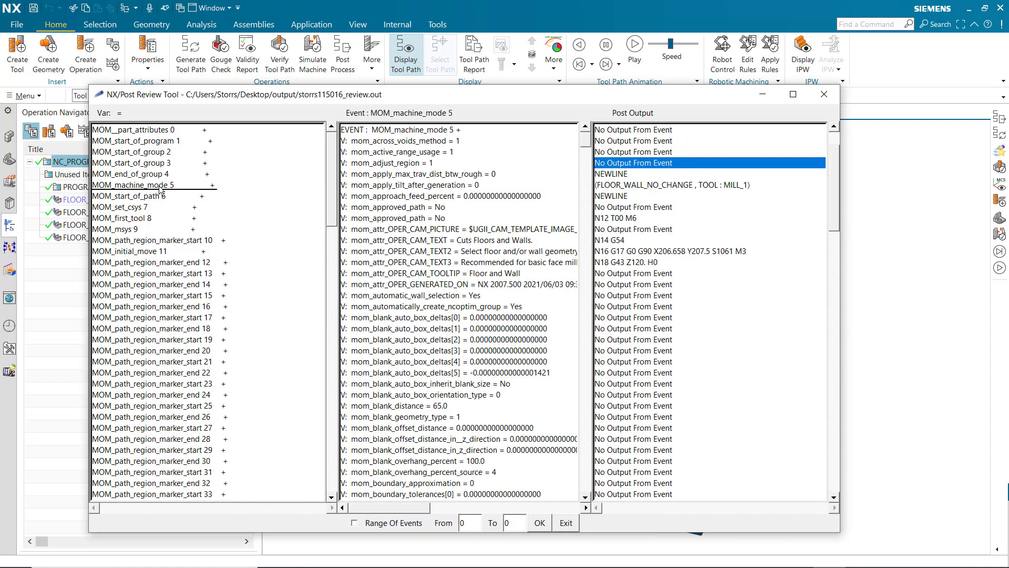
pyautogui.scroll(-3)
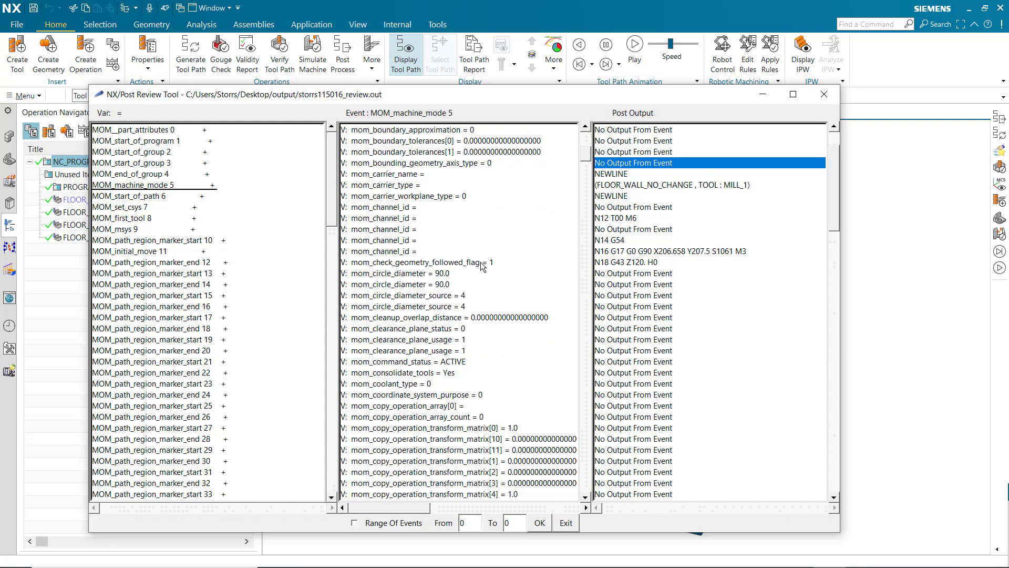
pyautogui.scroll(-3)
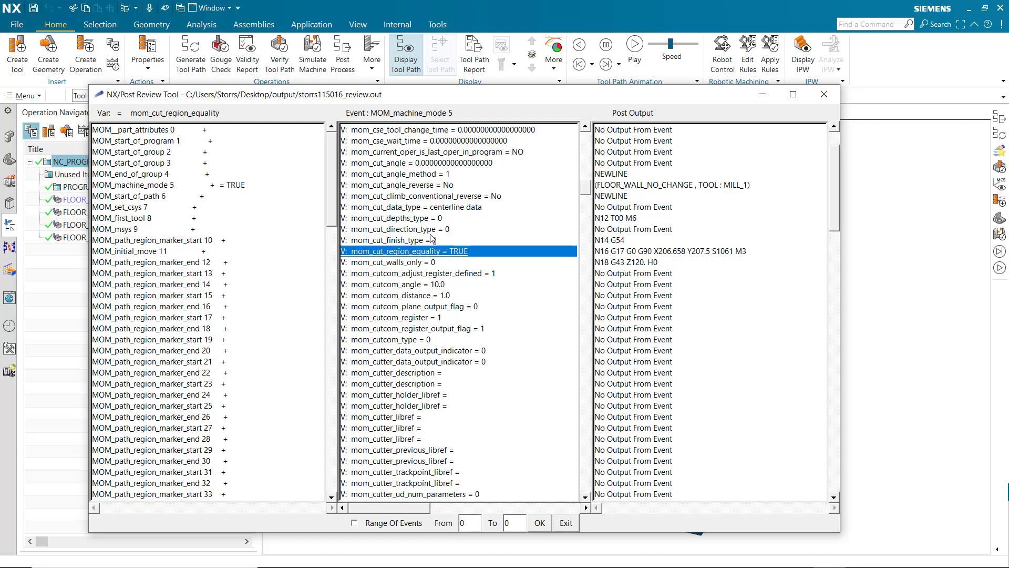
# - Scroll to MOM_start_of_path 68 and its mom_cut_region_equality = FALSE for FLOOR_WALL_CHANGE
pyautogui.scroll(-3)
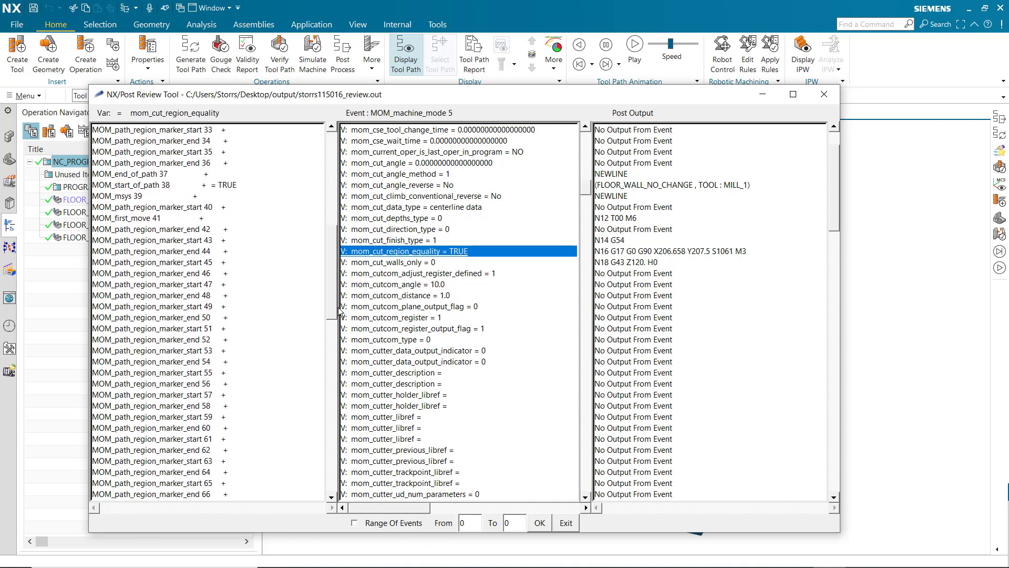
pyautogui.scroll(-3)
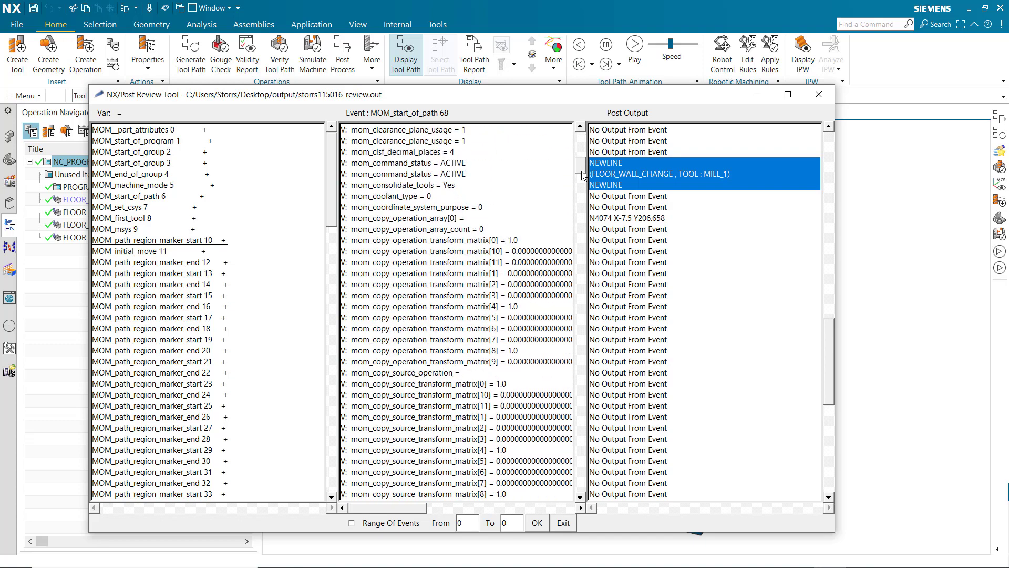
pyautogui.scroll(-3)
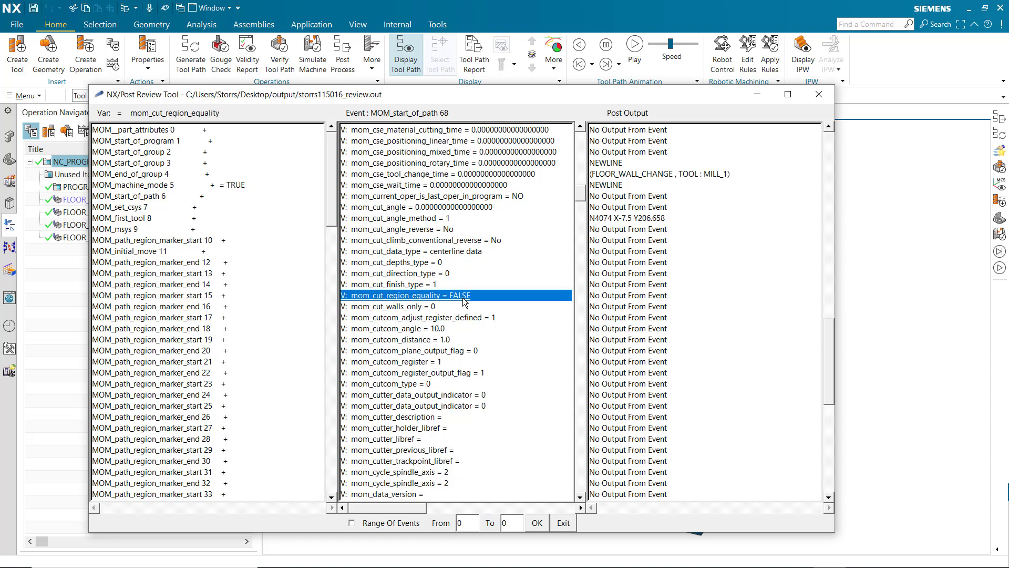
pyautogui.moveTo(516, 502)
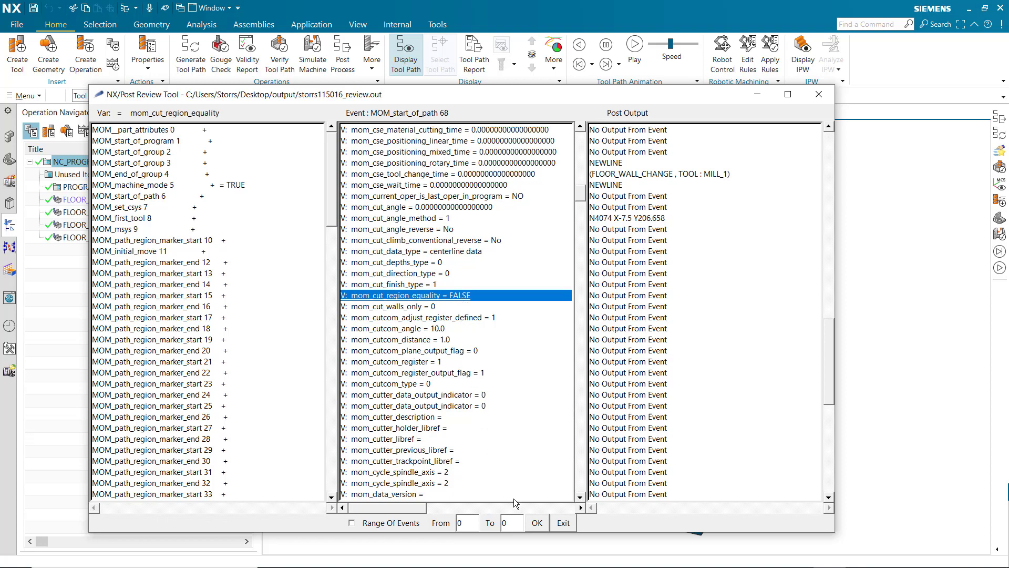